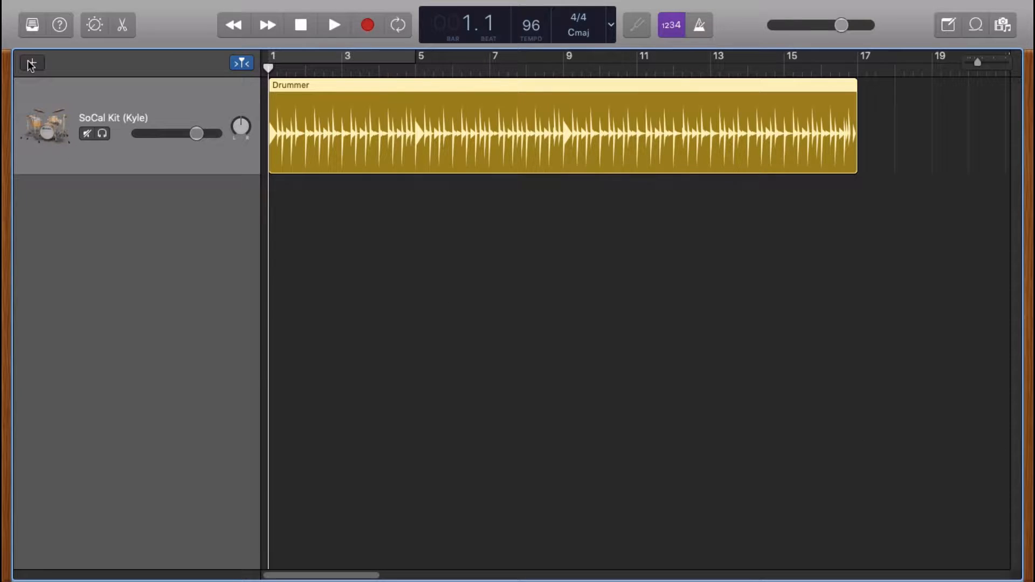
# Step: Add a new software instrument track below the SoCal Kit drummer track
pyautogui.click(31, 62)
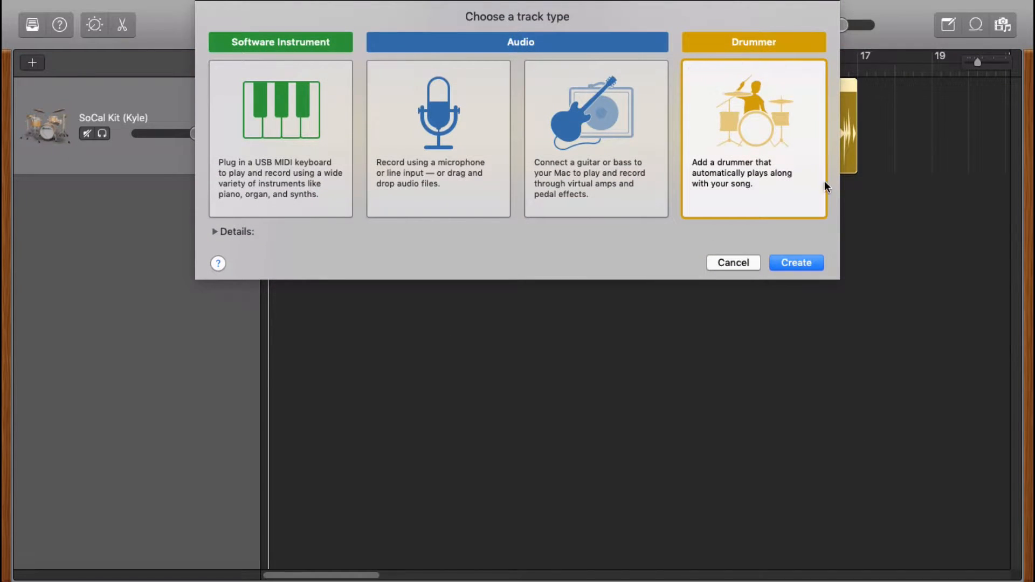
pyautogui.click(794, 262)
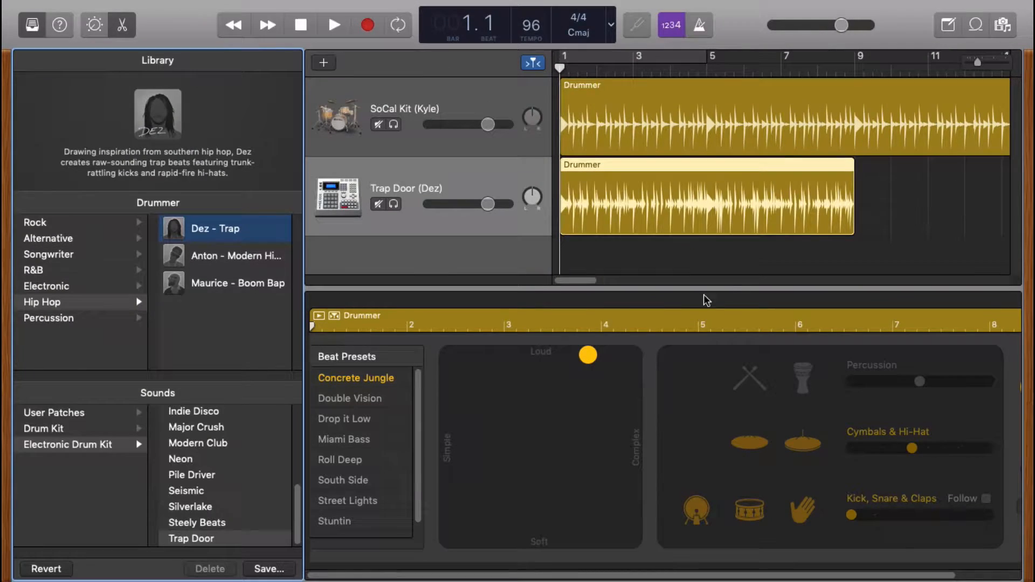
pyautogui.moveTo(569, 327)
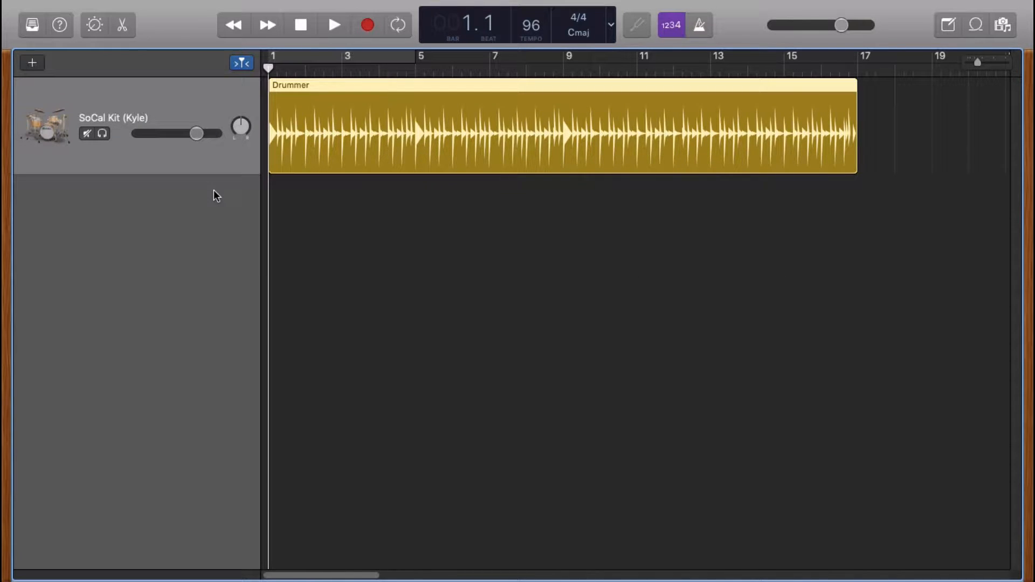
pyautogui.moveTo(151, 181)
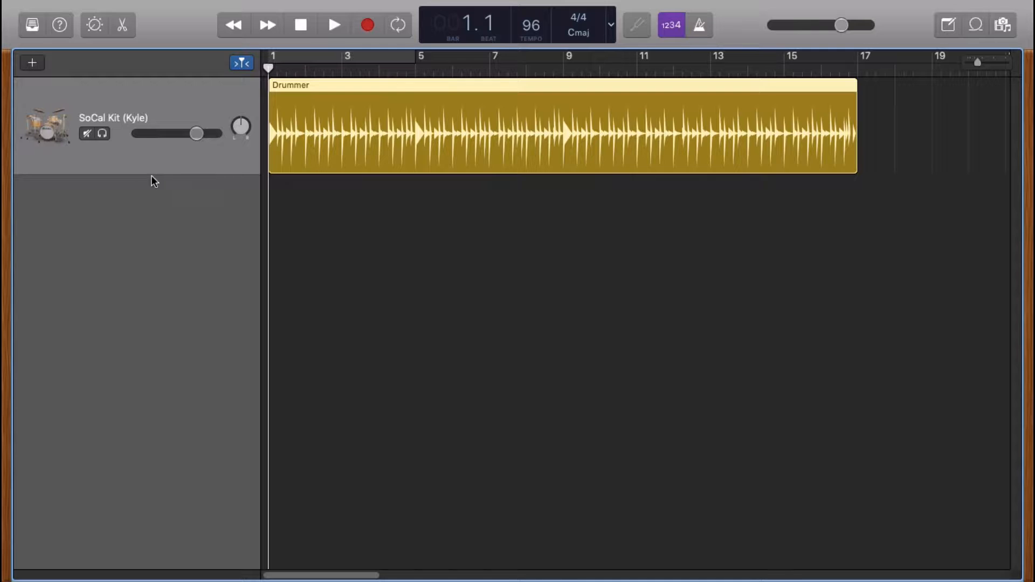
pyautogui.click(31, 63)
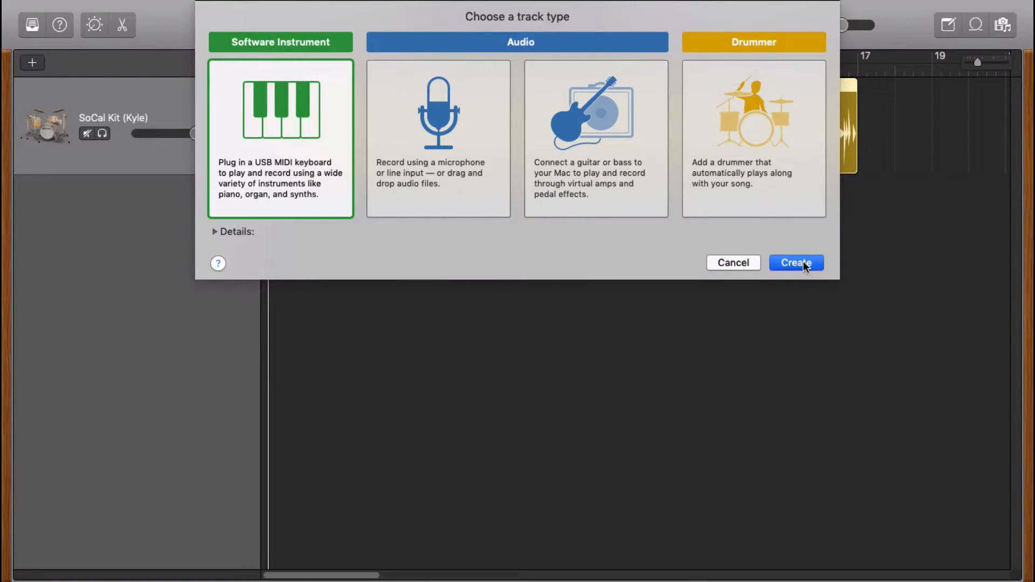
pyautogui.click(796, 263)
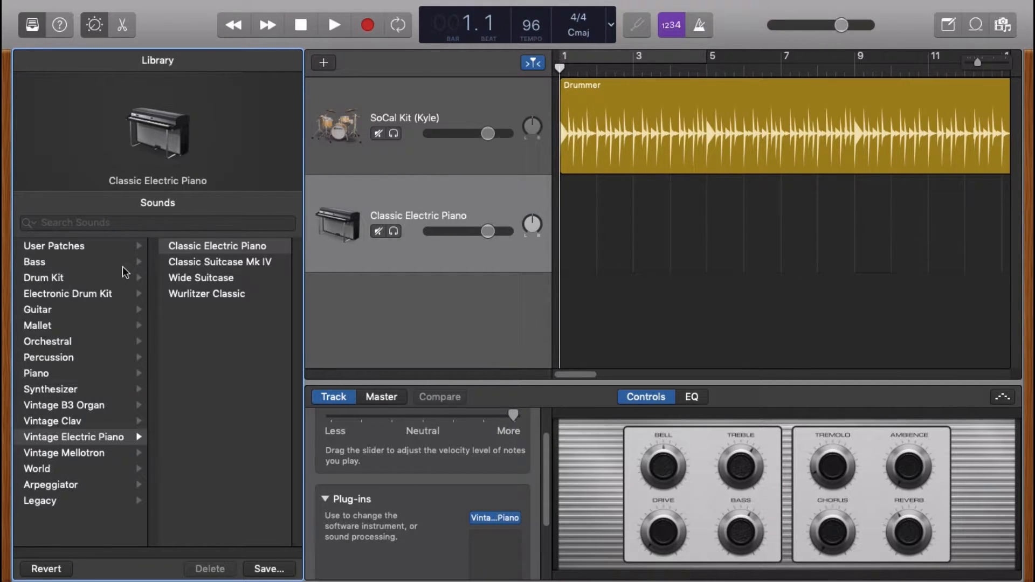
pyautogui.moveTo(121, 300)
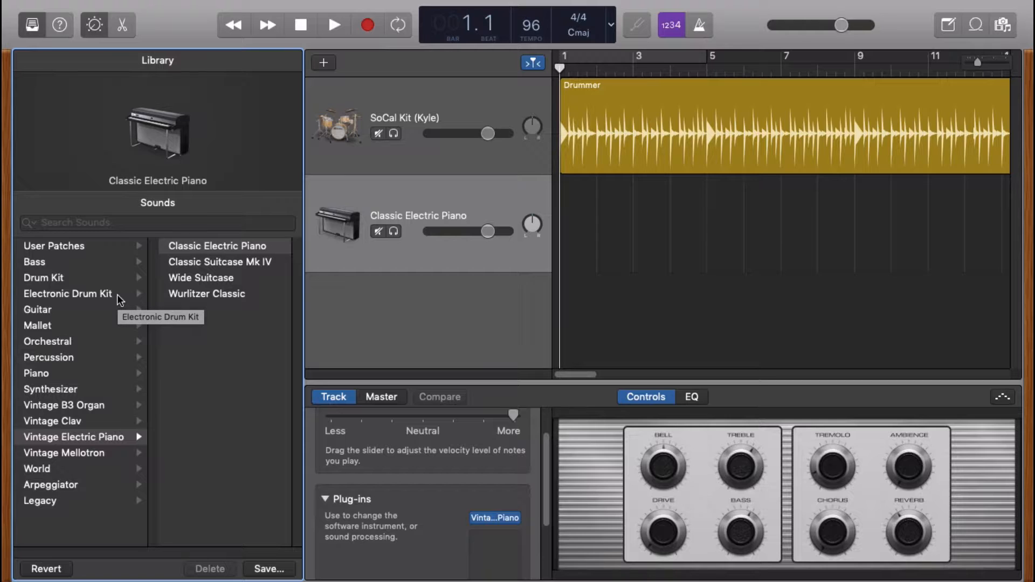
# Step: Set the new track's sound to Electronic Drum Kit > Trap Door and hide the library
pyautogui.click(67, 293)
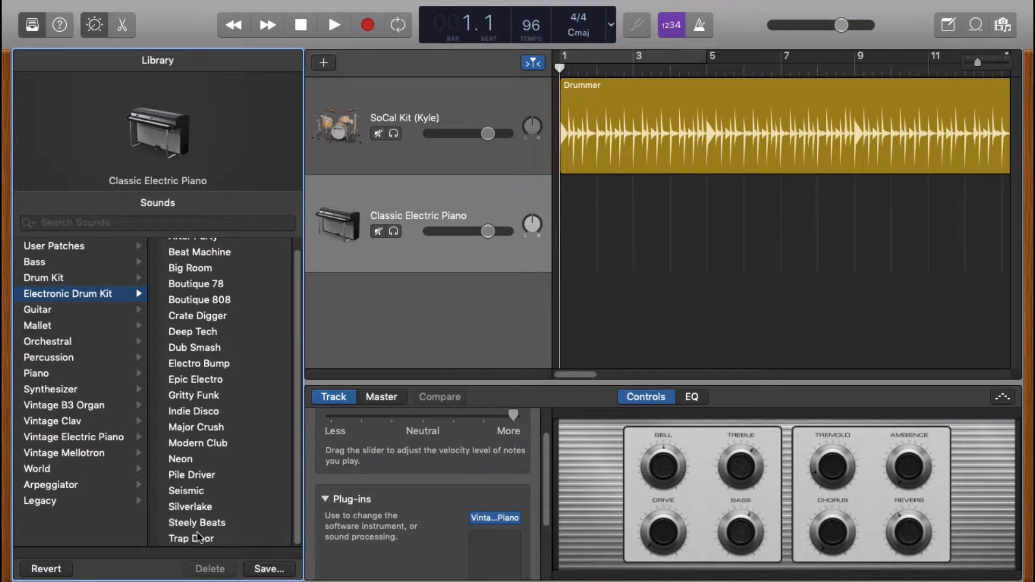
pyautogui.click(191, 538)
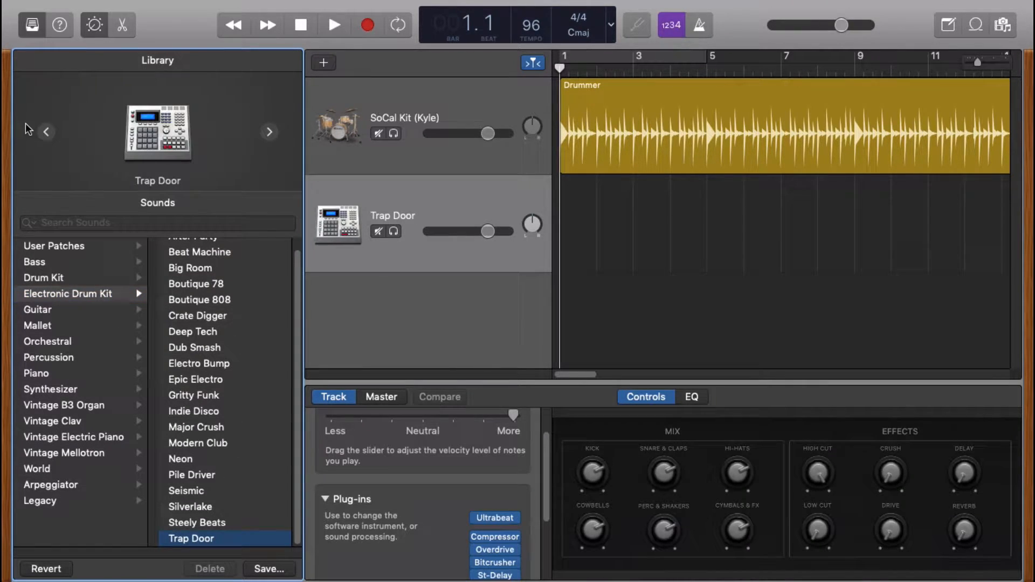
pyautogui.click(95, 25)
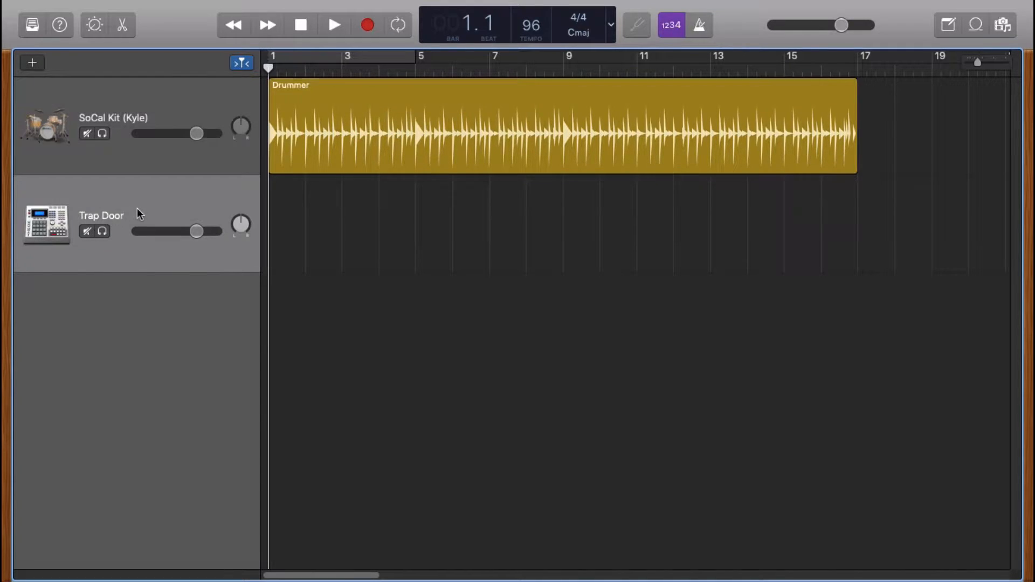
pyautogui.moveTo(264, 198)
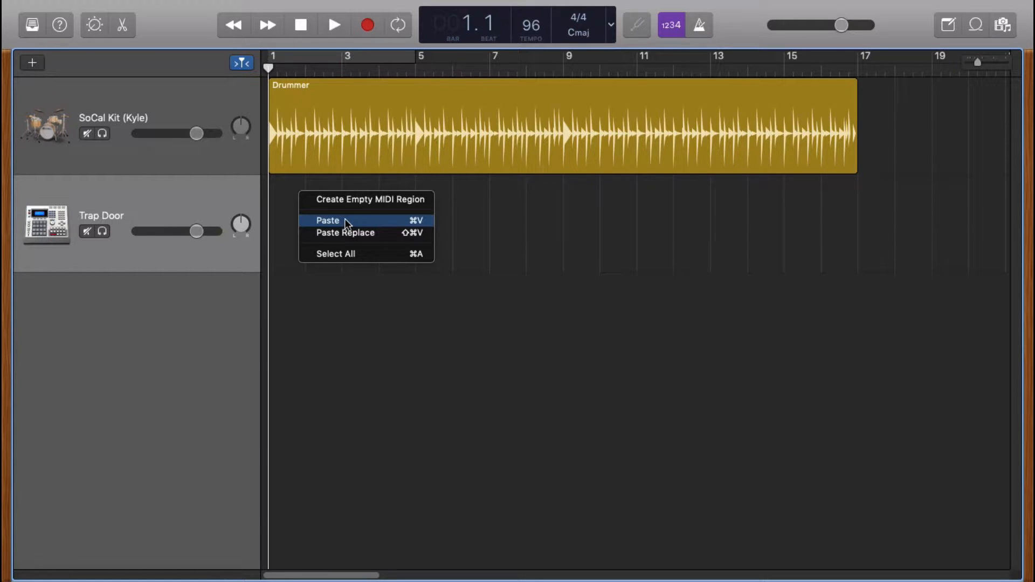
# Step: Paste the drummer pattern onto the Trap Door track as a MIDI region
pyautogui.click(327, 220)
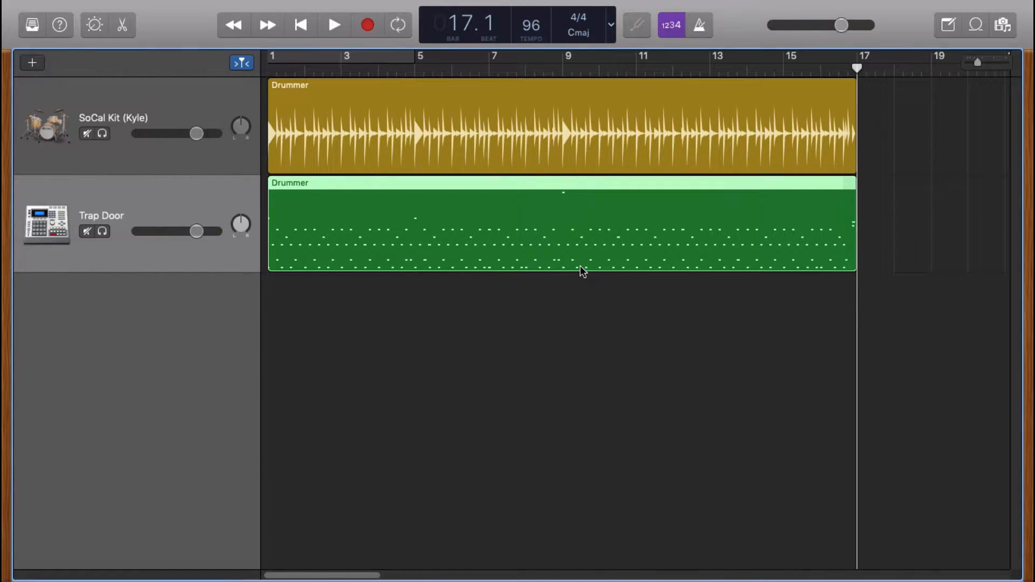
pyautogui.moveTo(230, 268)
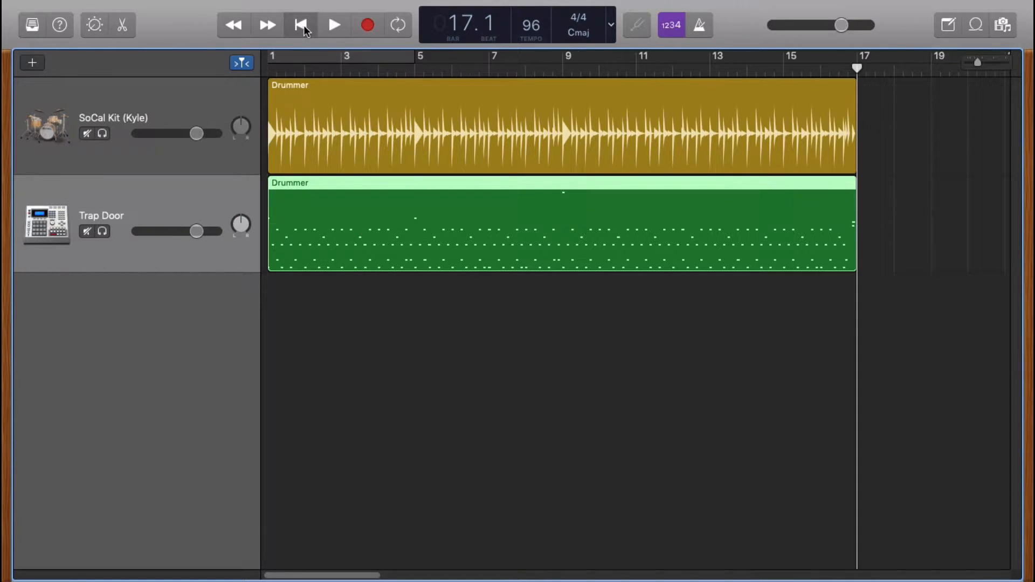
# Step: From the start, solo and play each drum track in turn to compare SoCal Kit and Trap Door
pyautogui.click(301, 25)
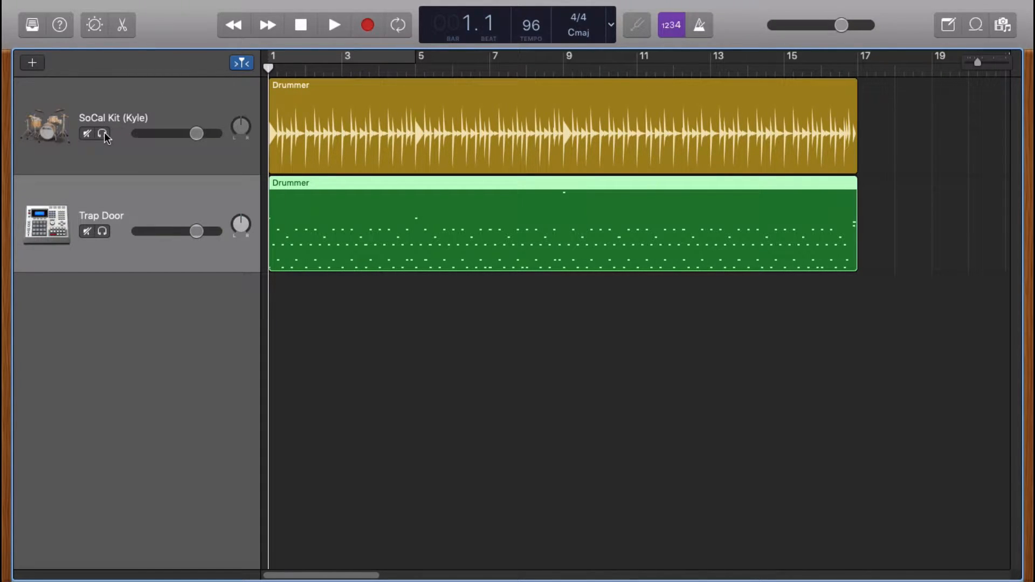
pyautogui.click(333, 25)
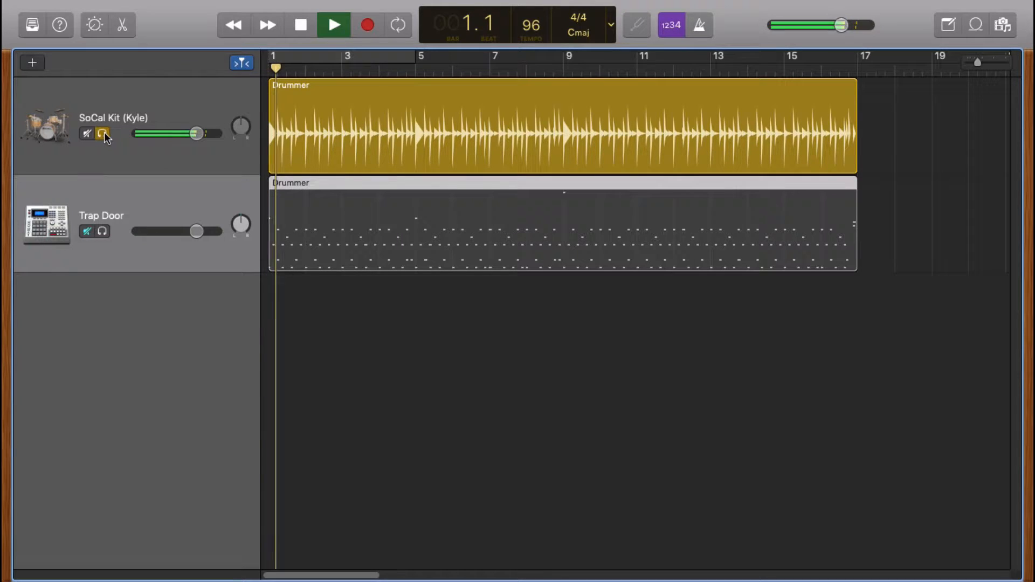
pyautogui.click(334, 25)
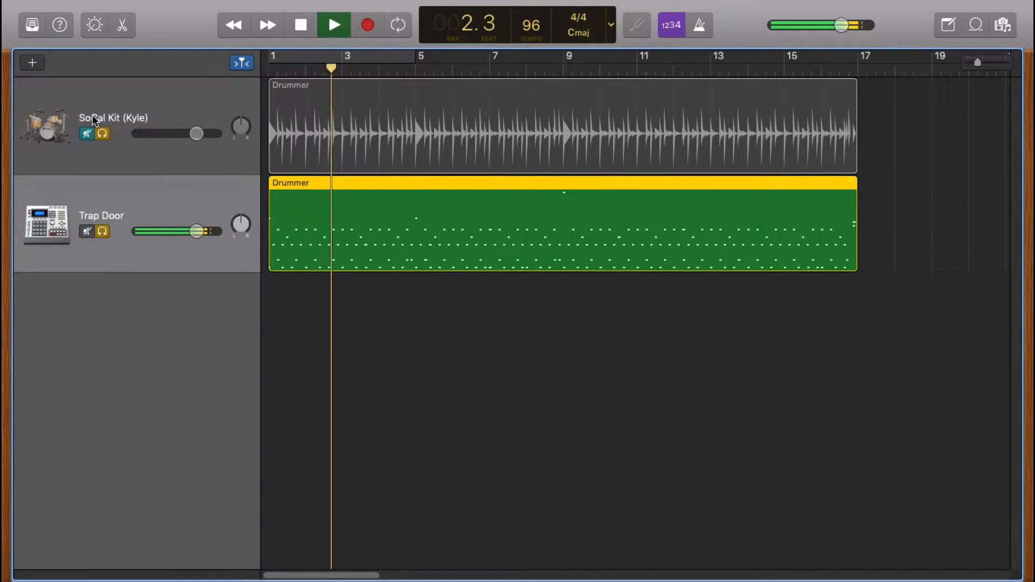
pyautogui.click(86, 133)
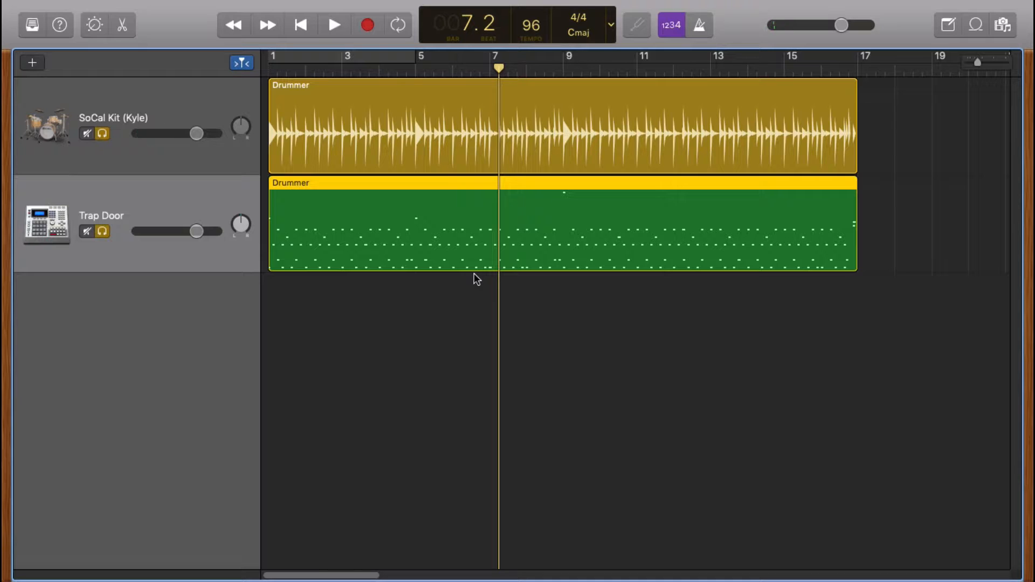
pyautogui.moveTo(32, 62)
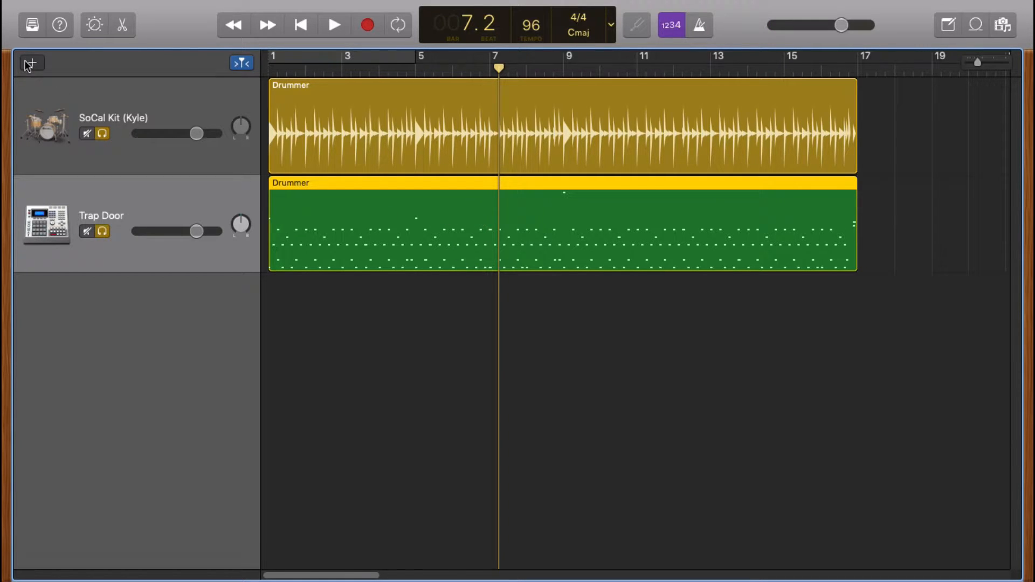
# Step: Add a third software instrument track and hide the sound library
pyautogui.click(30, 63)
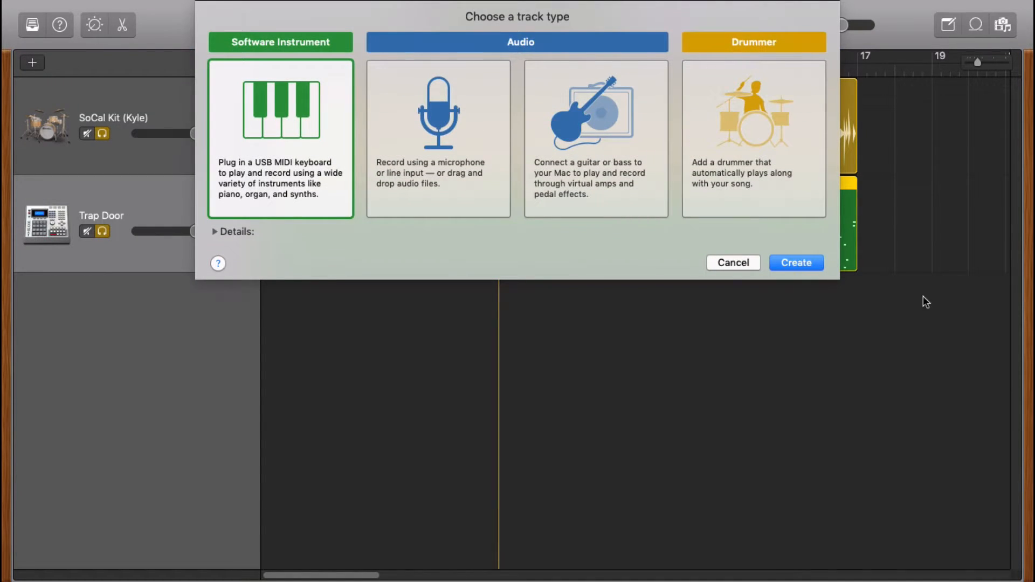
pyautogui.click(795, 262)
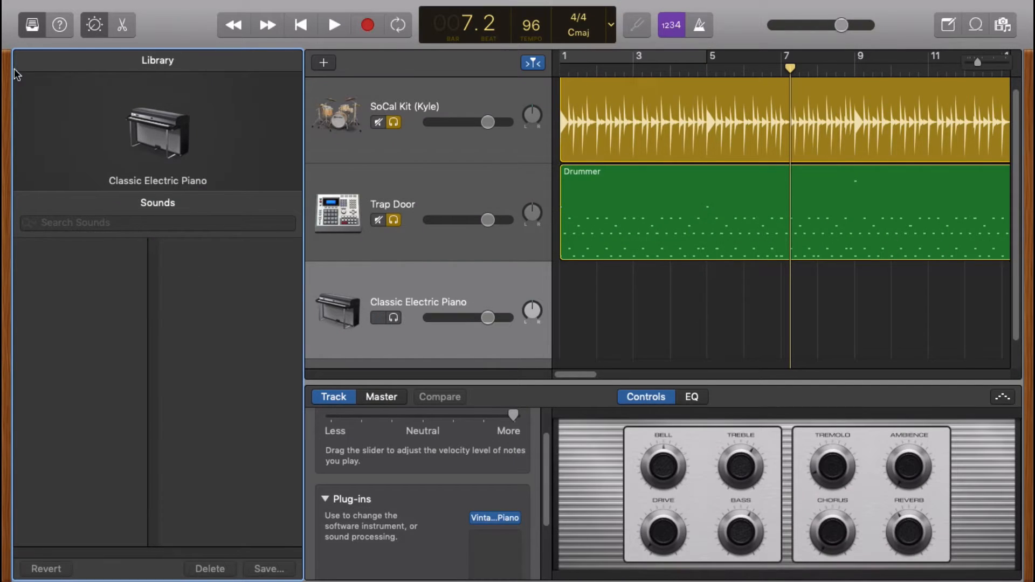
pyautogui.click(31, 25)
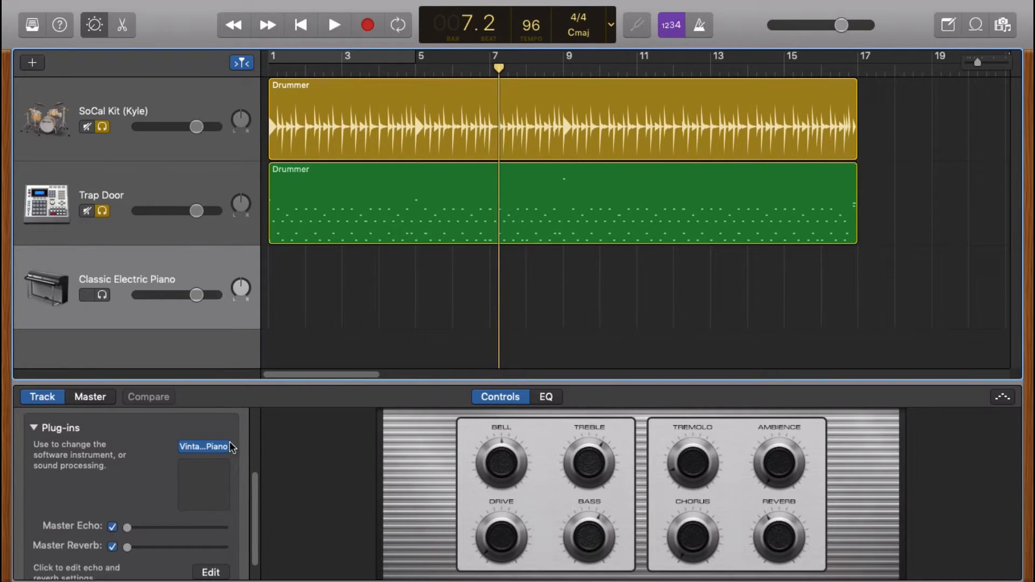
# Step: Switch the track's instrument to AUSampler and load the Trap Drum Kit metro preset
pyautogui.click(203, 447)
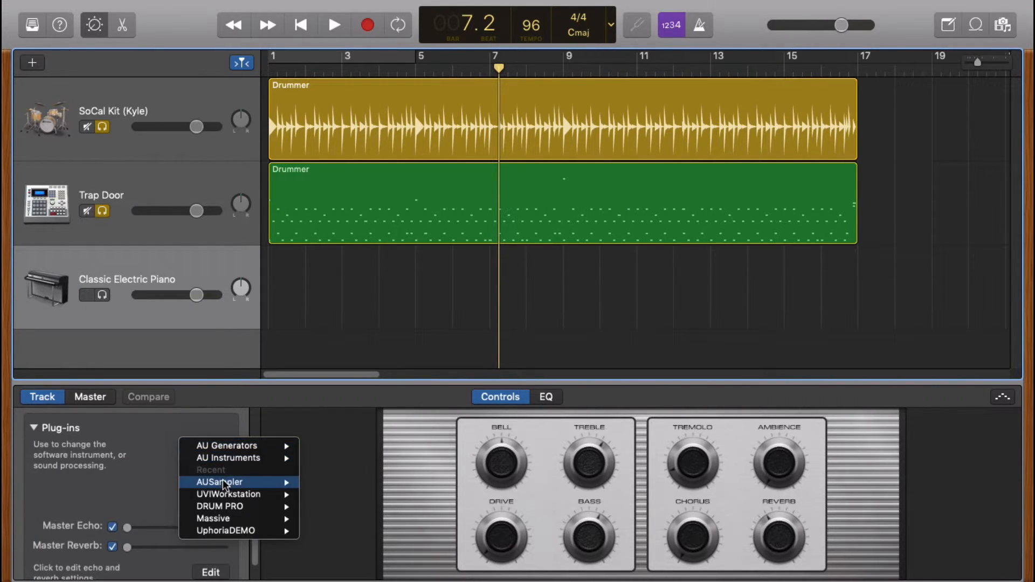
pyautogui.click(219, 482)
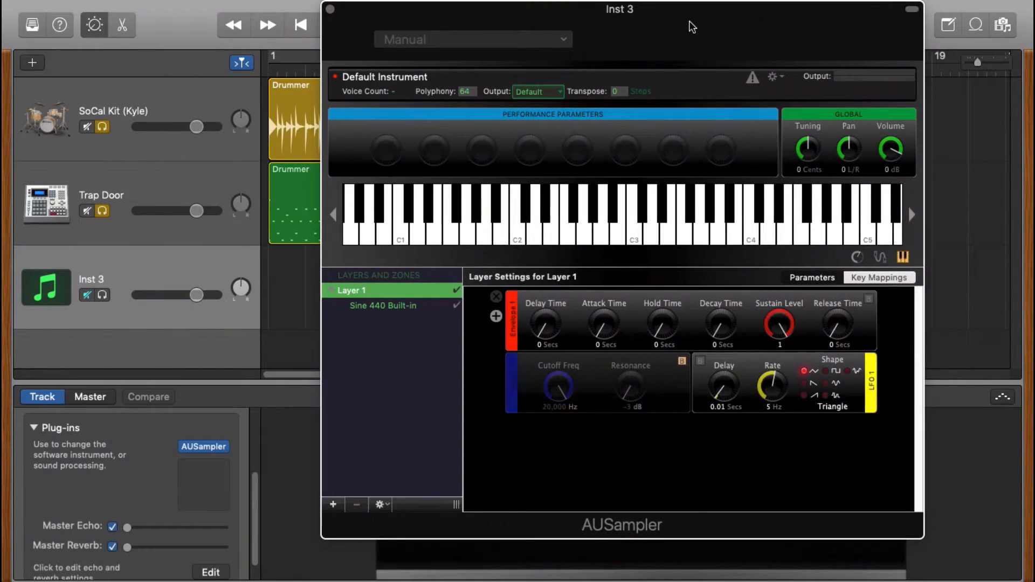
pyautogui.click(472, 39)
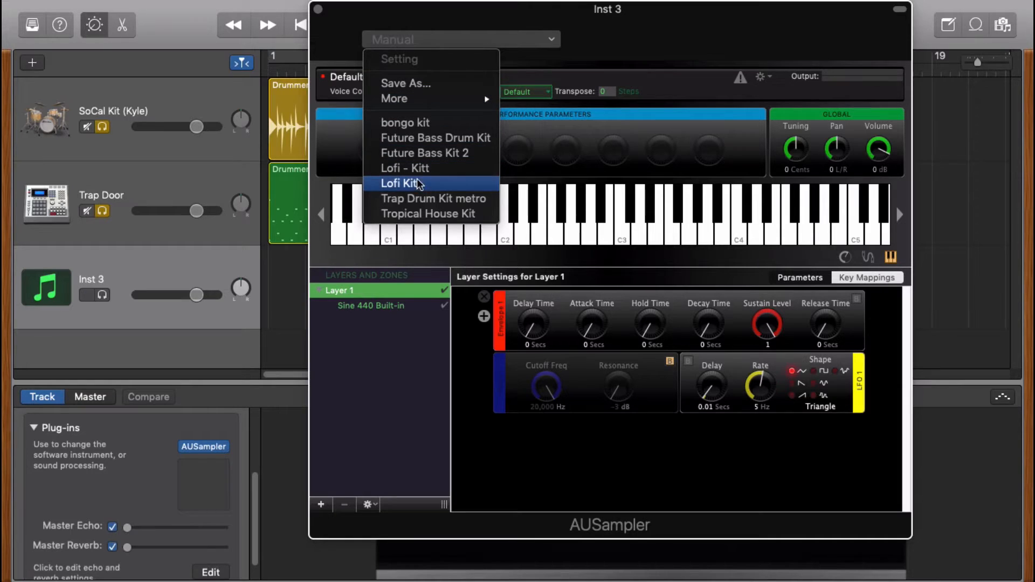
pyautogui.moveTo(432, 198)
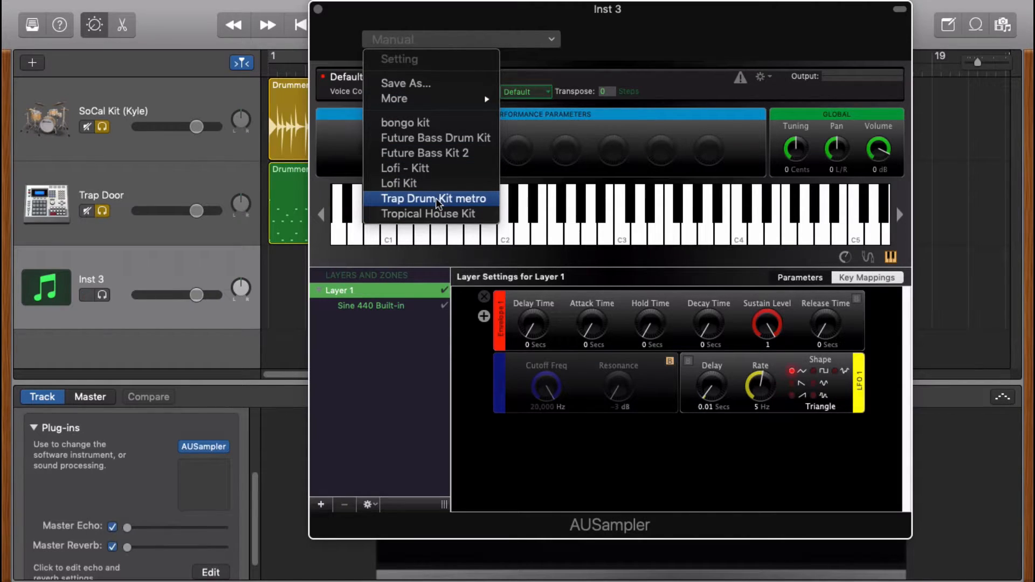
pyautogui.click(434, 199)
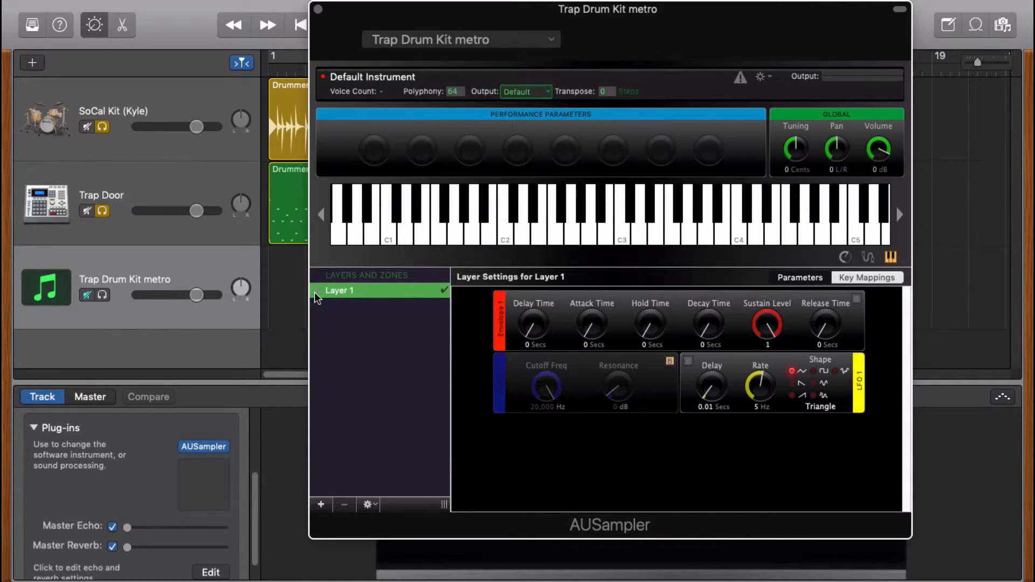
pyautogui.click(339, 289)
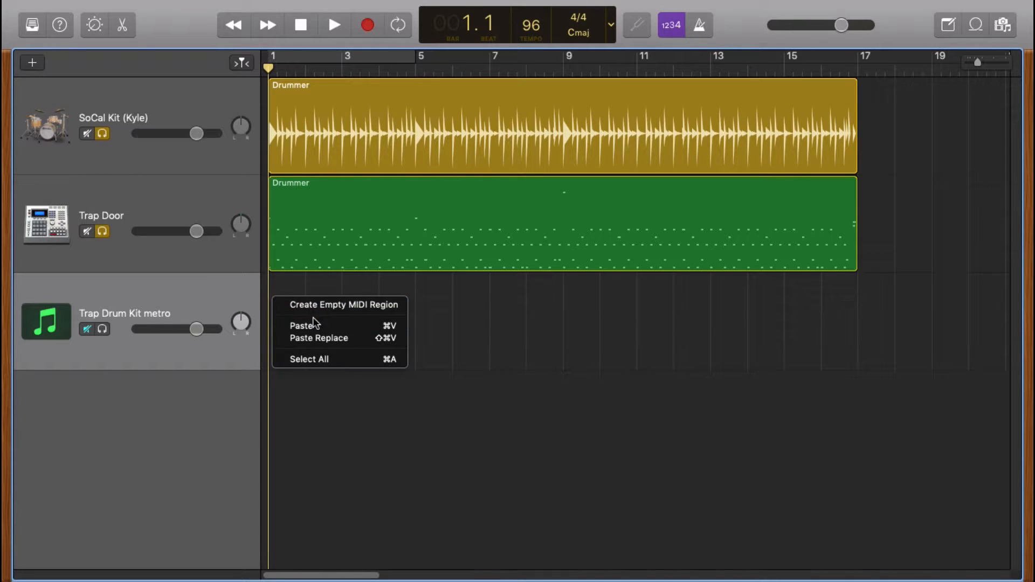
# Step: Paste the Drummer region onto the Trap Drum Kit metro track and audition it with the other tracks muted
pyautogui.click(343, 304)
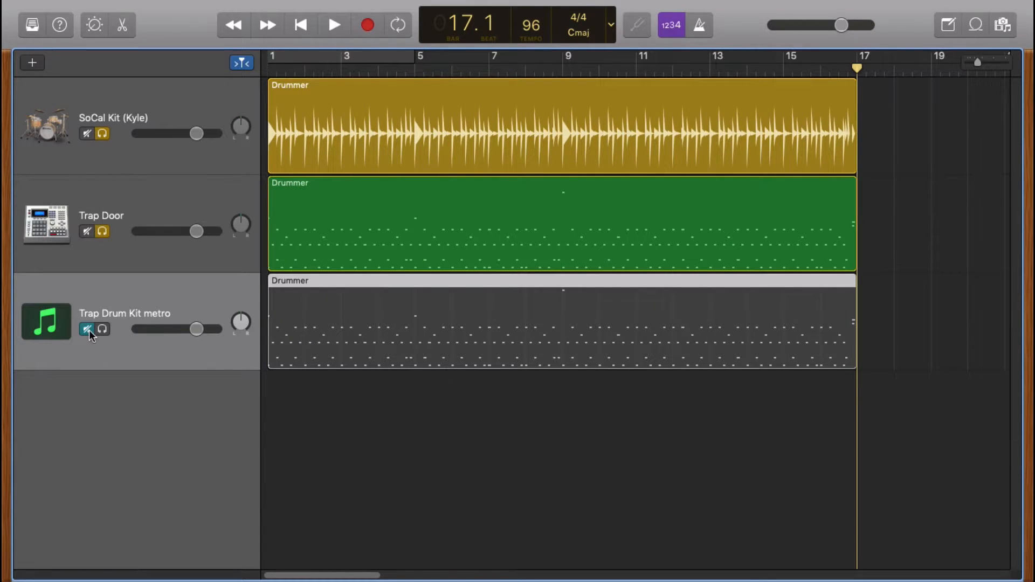
pyautogui.click(88, 330)
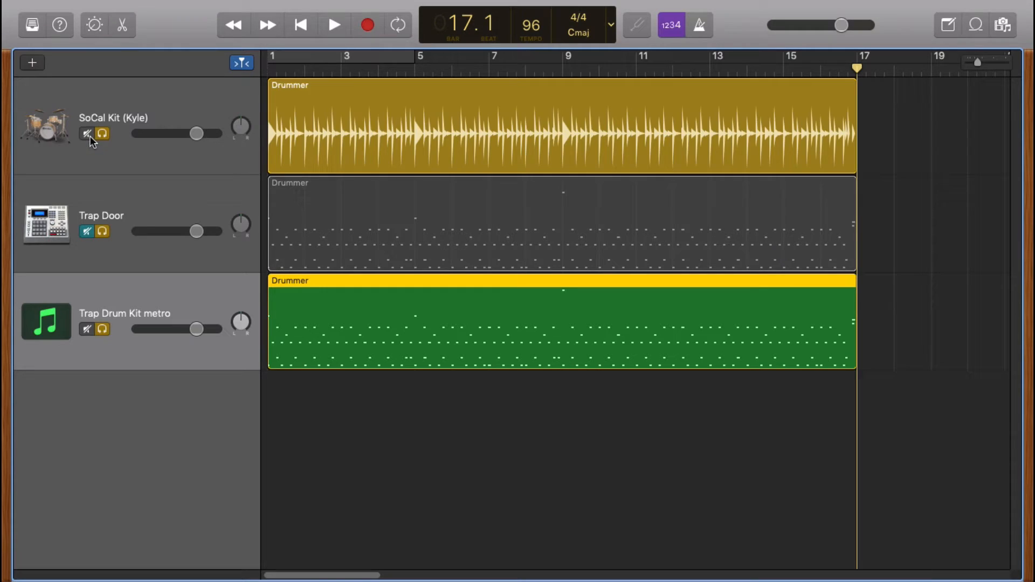
pyautogui.click(334, 25)
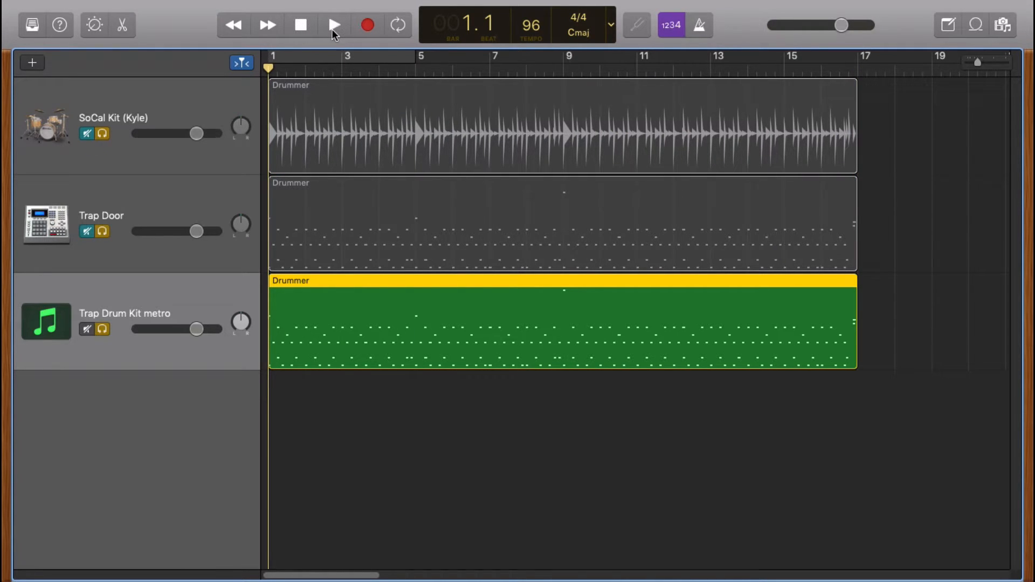
pyautogui.click(334, 25)
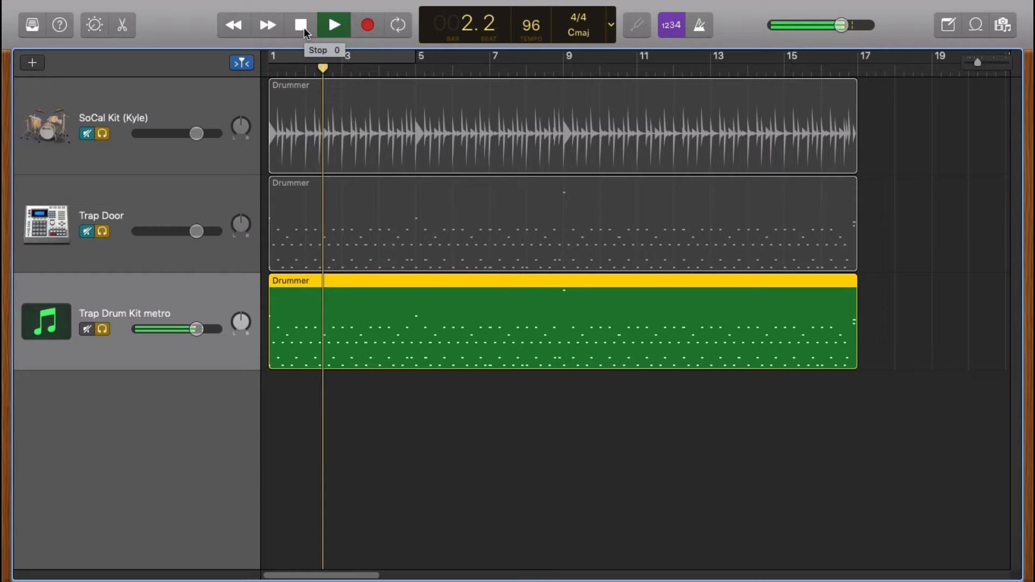
pyautogui.click(300, 24)
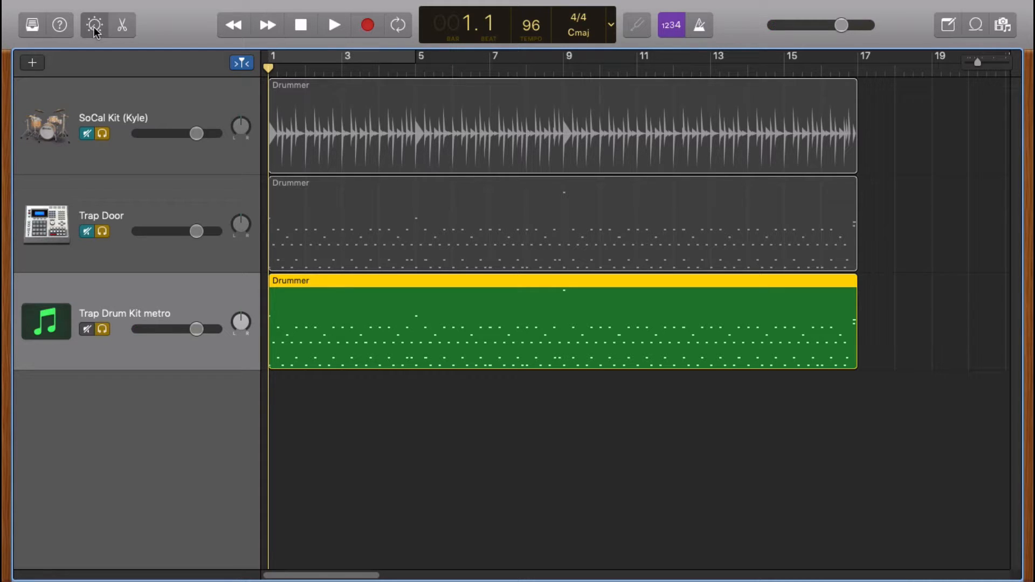
# Step: With the AUSampler window and region notes visible, remap the Kick (Cocaine) zone from C2 to C1
pyautogui.click(93, 25)
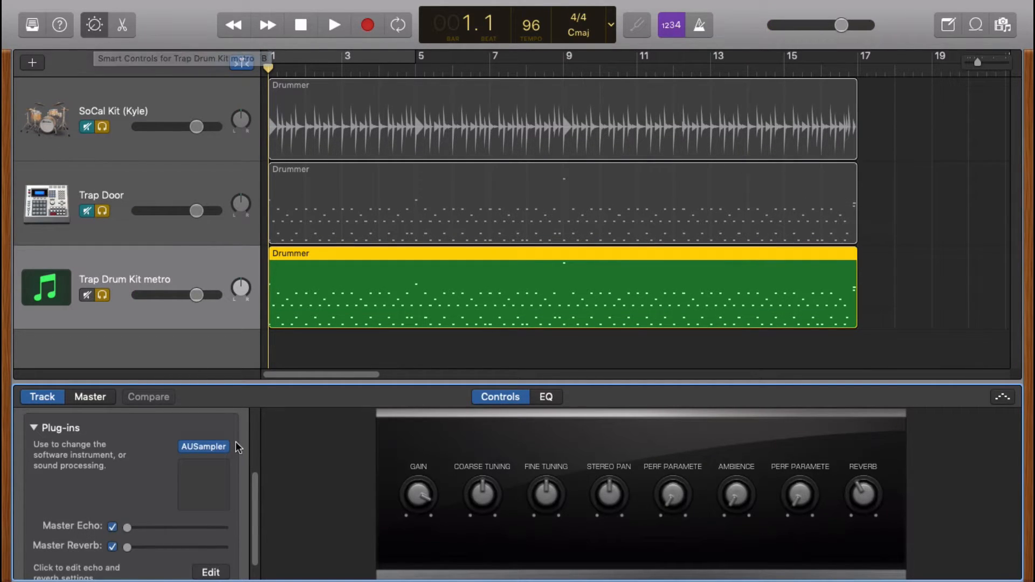
pyautogui.doubleClick(203, 446)
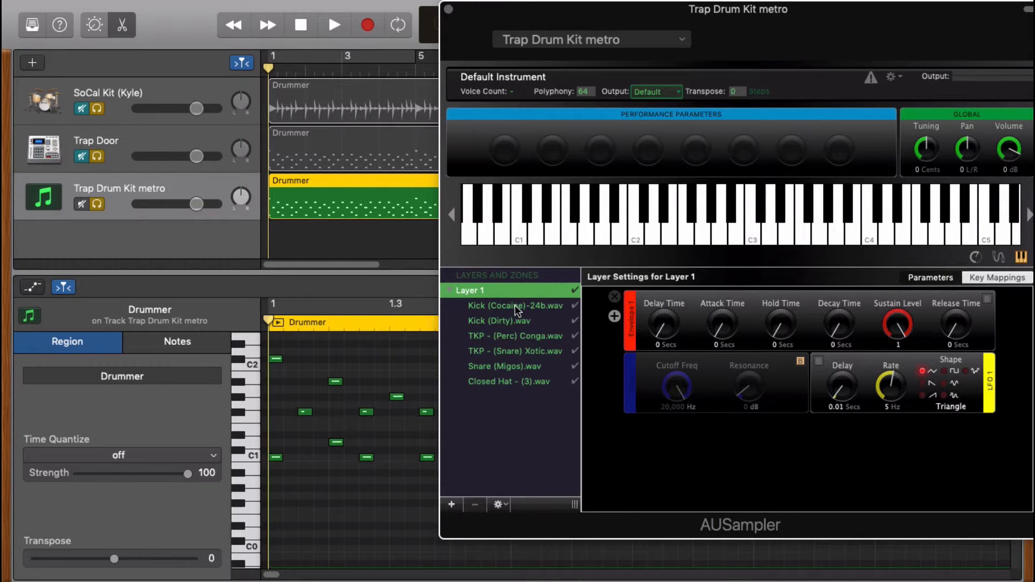
pyautogui.click(516, 305)
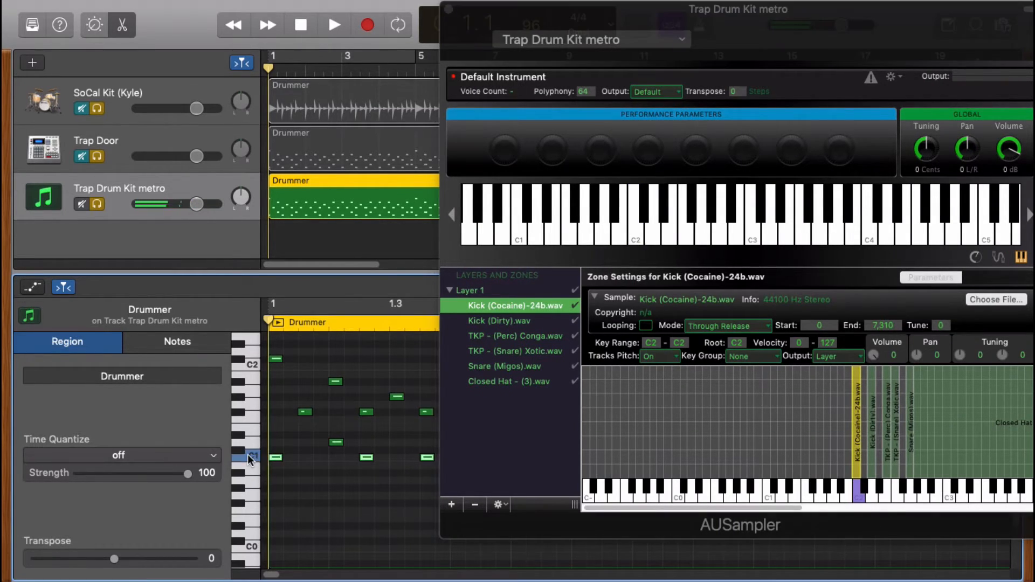
pyautogui.click(176, 342)
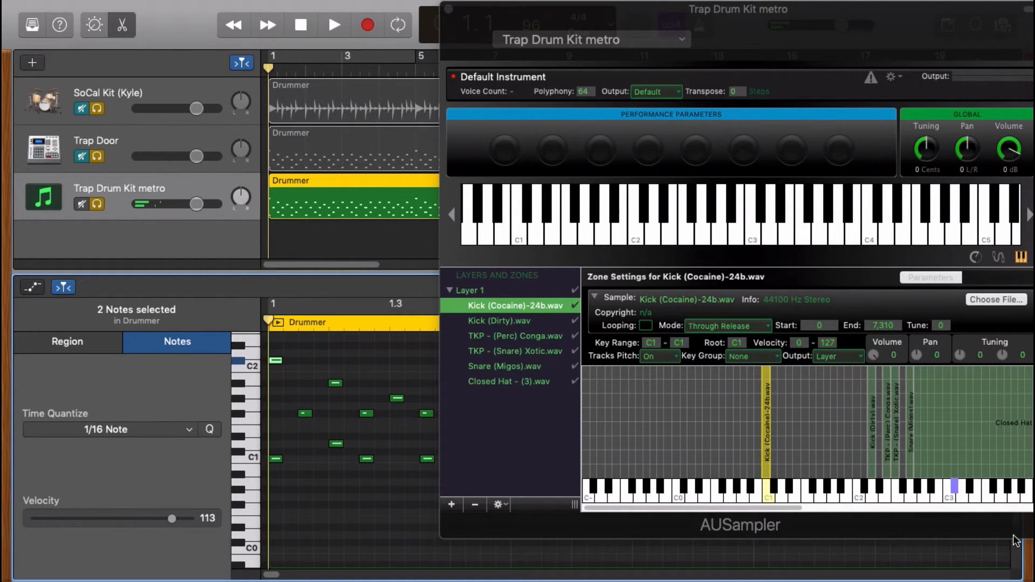
pyautogui.moveTo(957, 491)
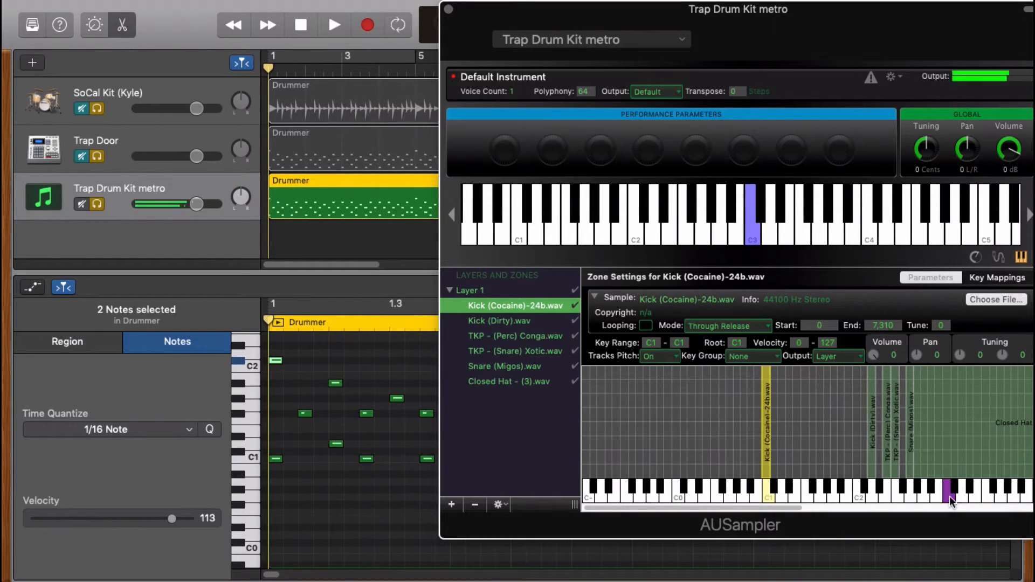
pyautogui.click(277, 360)
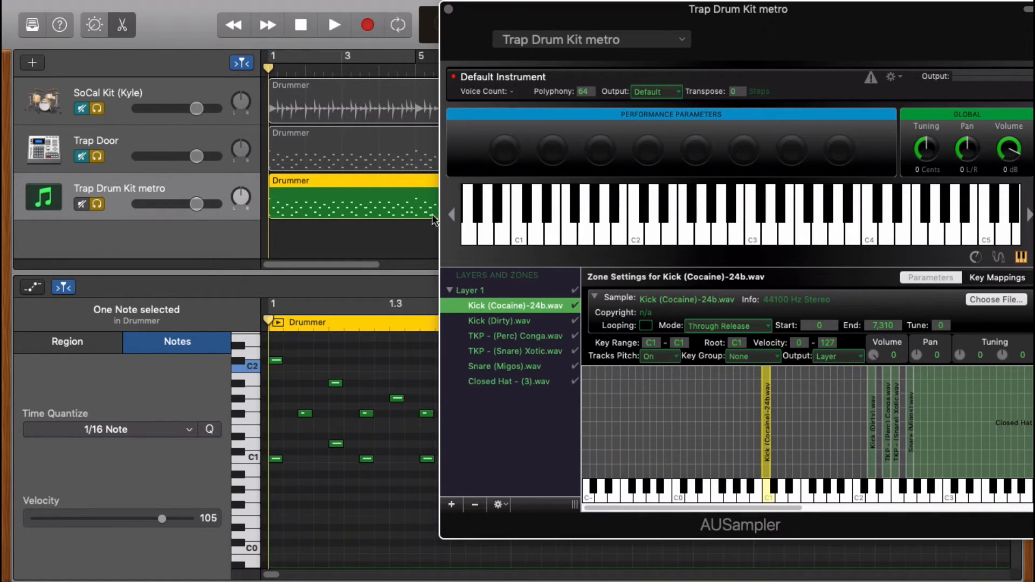
# Step: Compare the Kick (Dirty) zone with the region's D1 notes and select the TKP Snare Xotic zone
pyautogui.click(252, 460)
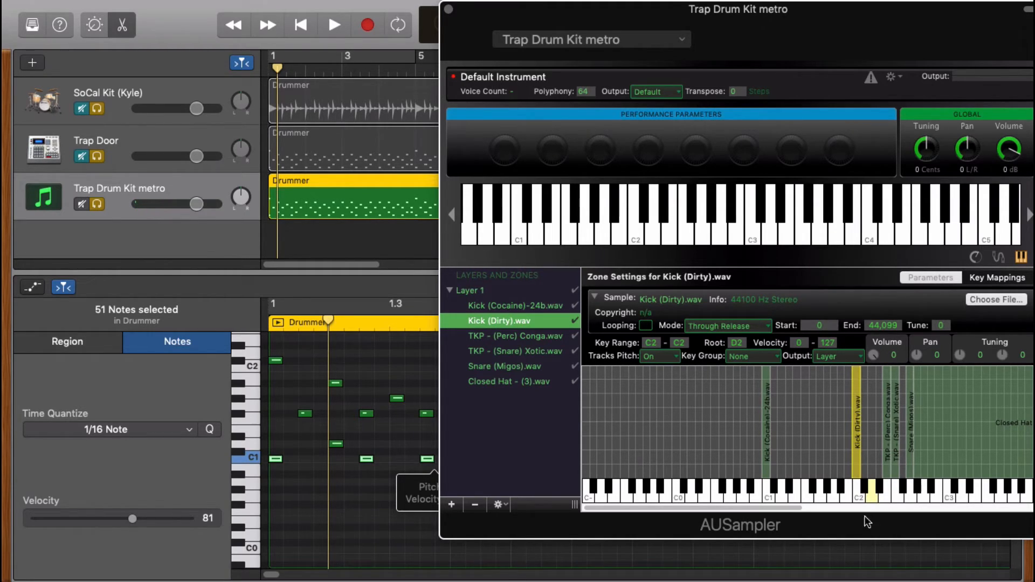
pyautogui.moveTo(870, 503)
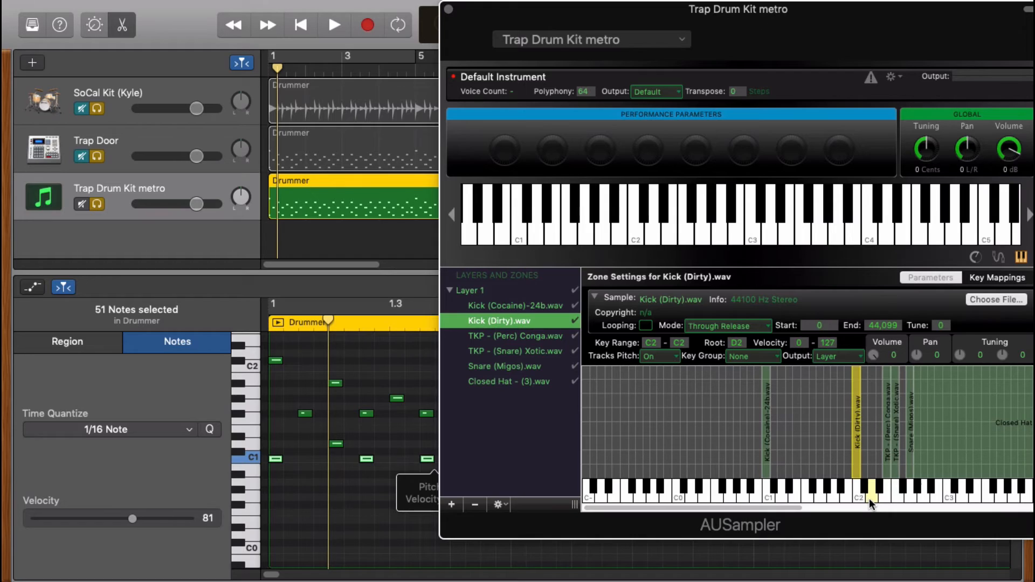
pyautogui.moveTo(868, 500)
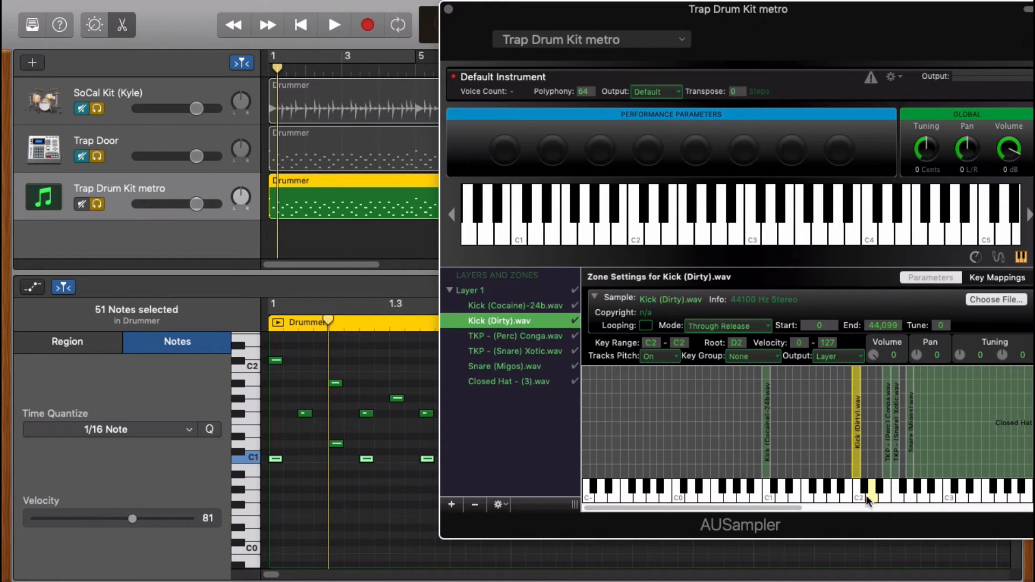
pyautogui.moveTo(916, 463)
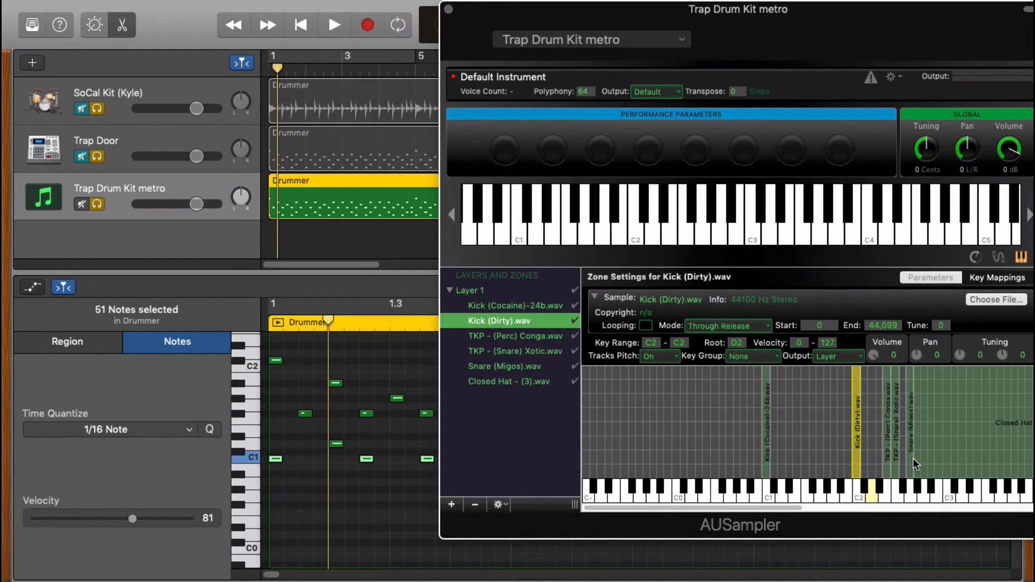
pyautogui.moveTo(909, 468)
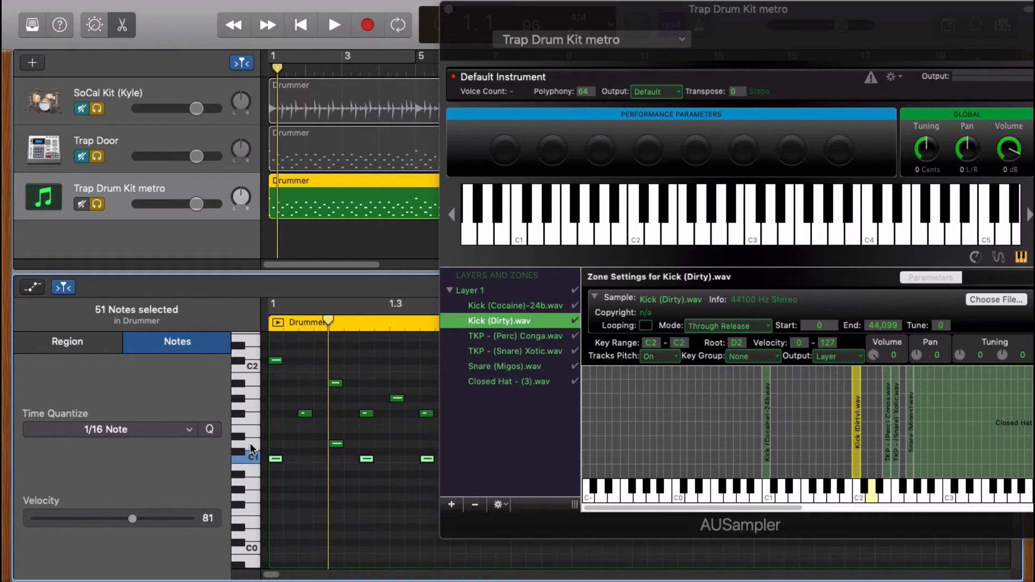
pyautogui.click(251, 457)
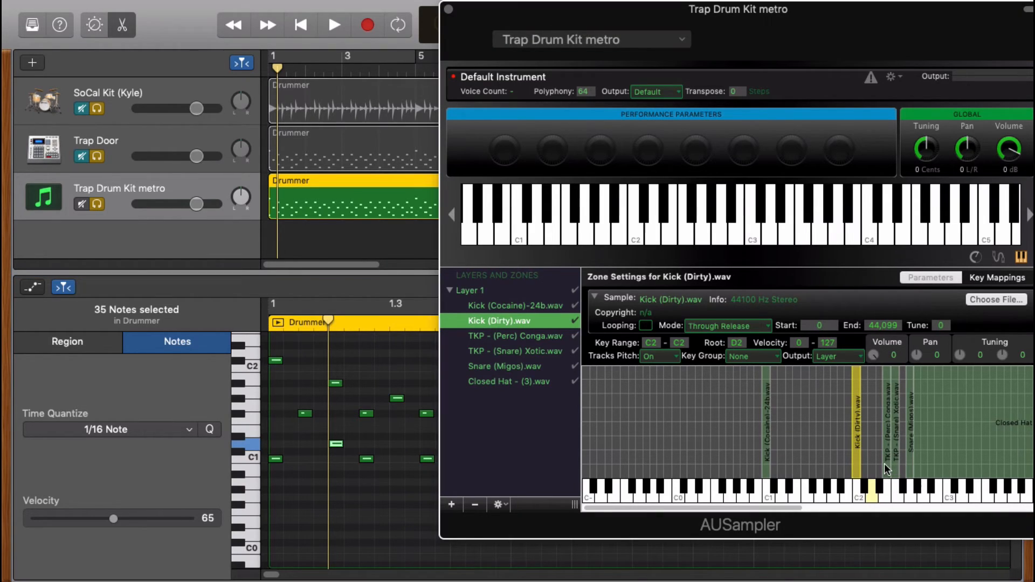
pyautogui.click(517, 351)
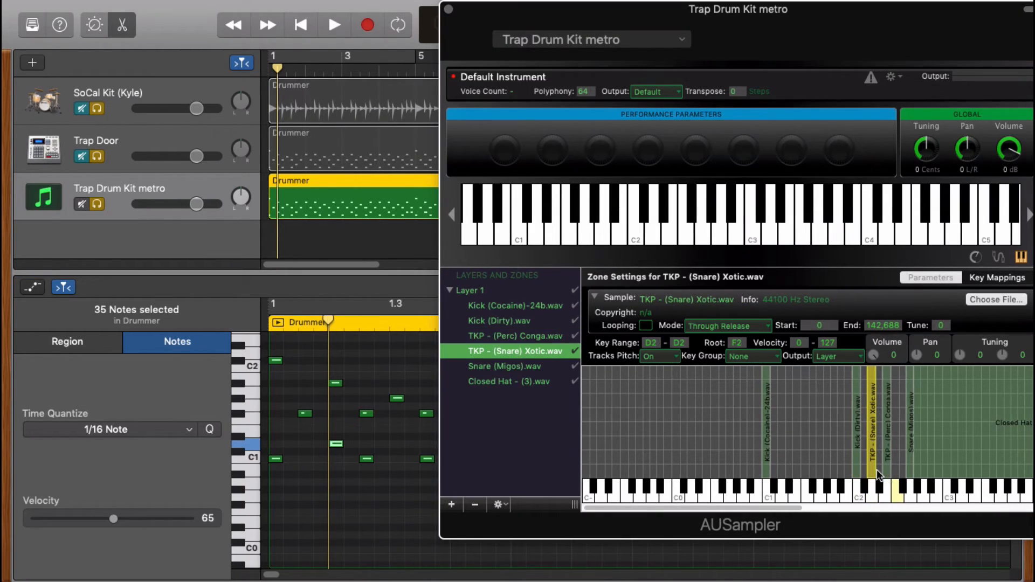
pyautogui.click(333, 25)
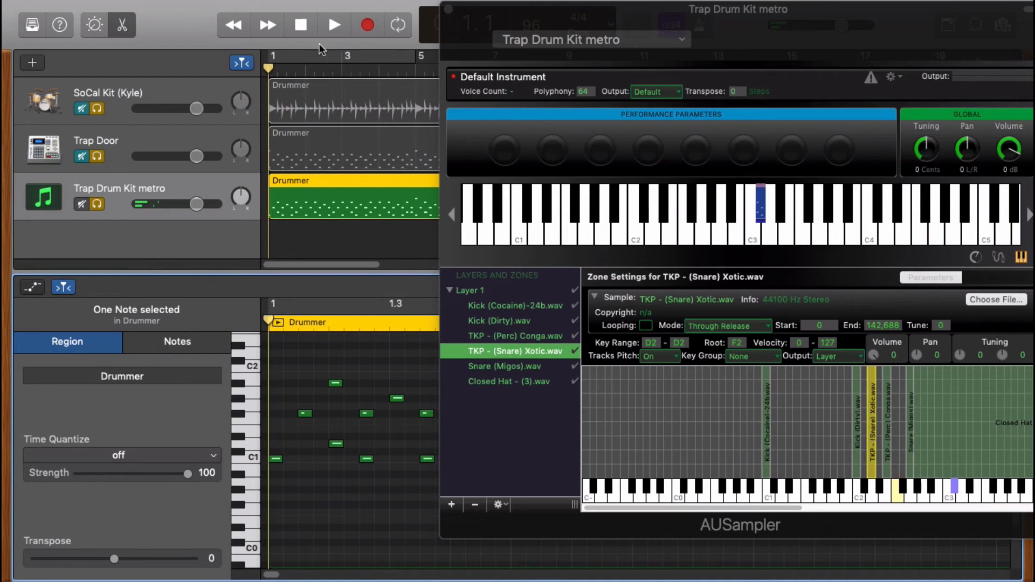
# Step: Play the region through the custom kit to hear the remapped kick and snare zones
pyautogui.click(333, 25)
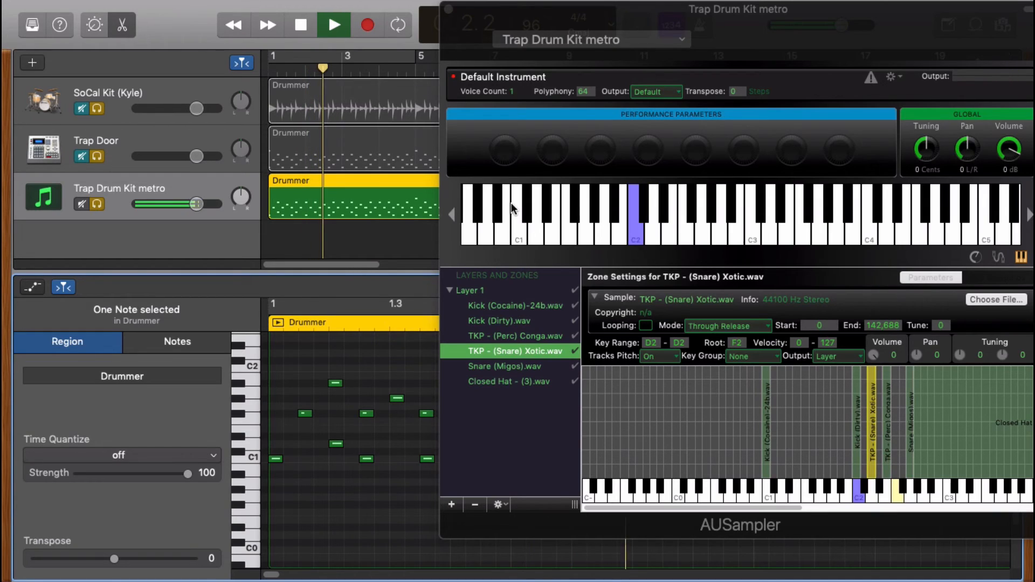
pyautogui.click(334, 25)
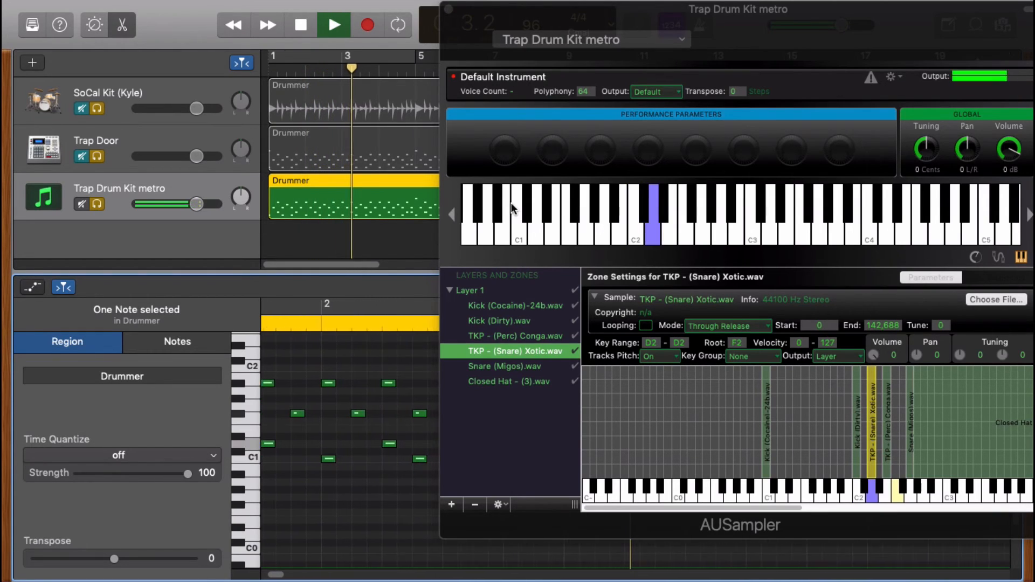